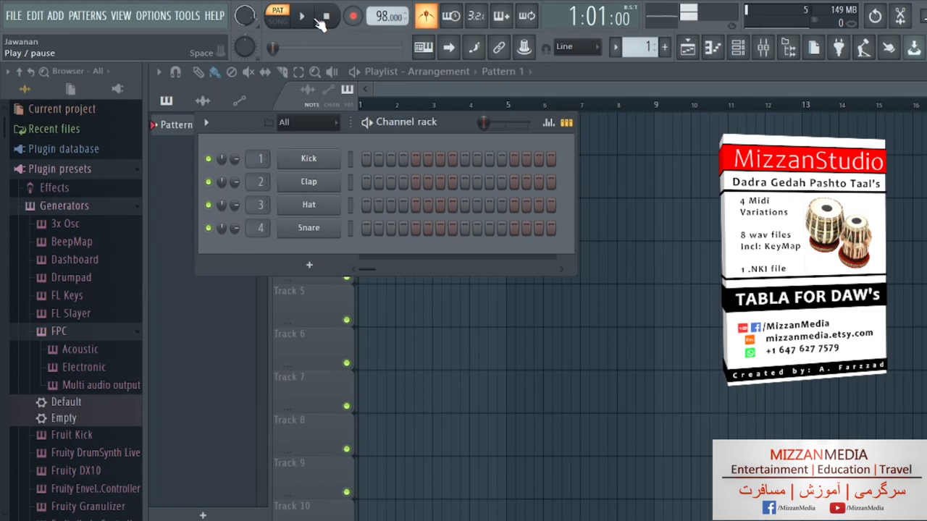
mouse_move(308, 158)
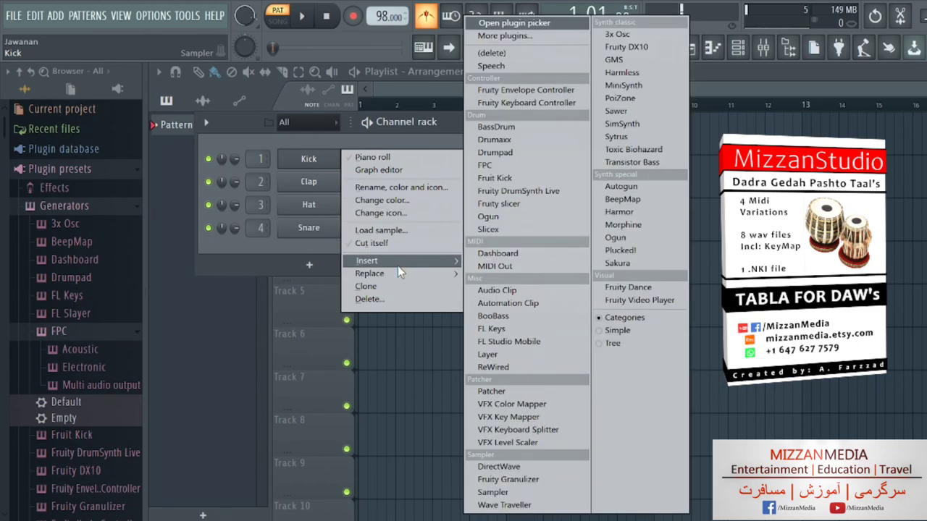
mouse_move(472, 259)
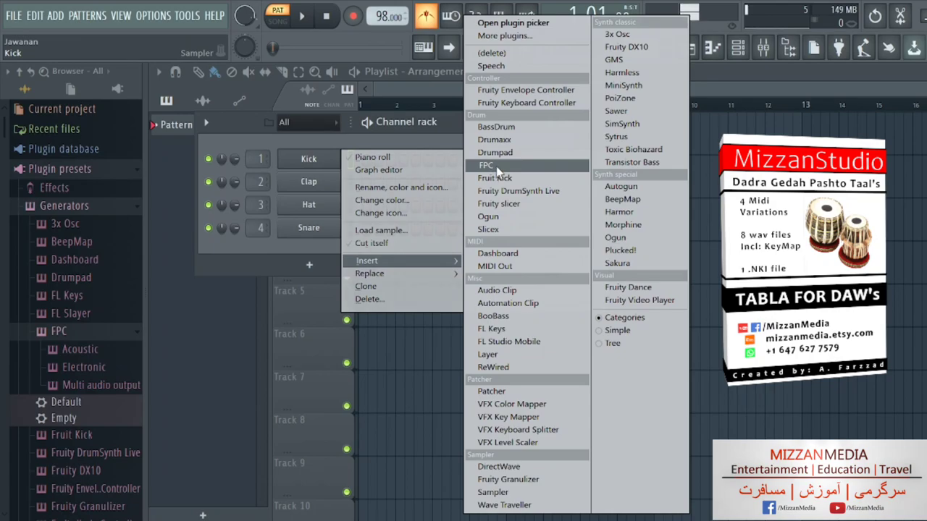
Add an FPC drum instrument to the channel rack and show its drum-kit preset list
click(485, 165)
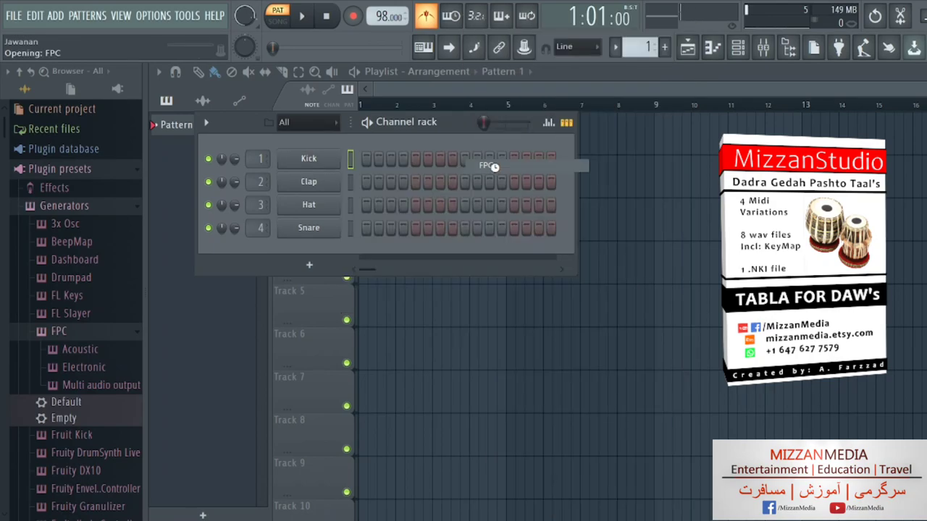
click(486, 165)
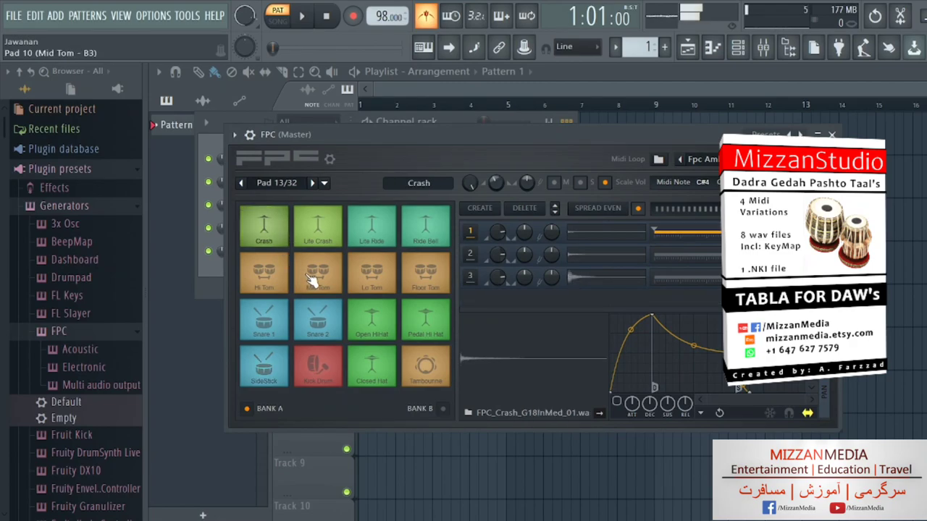
click(426, 365)
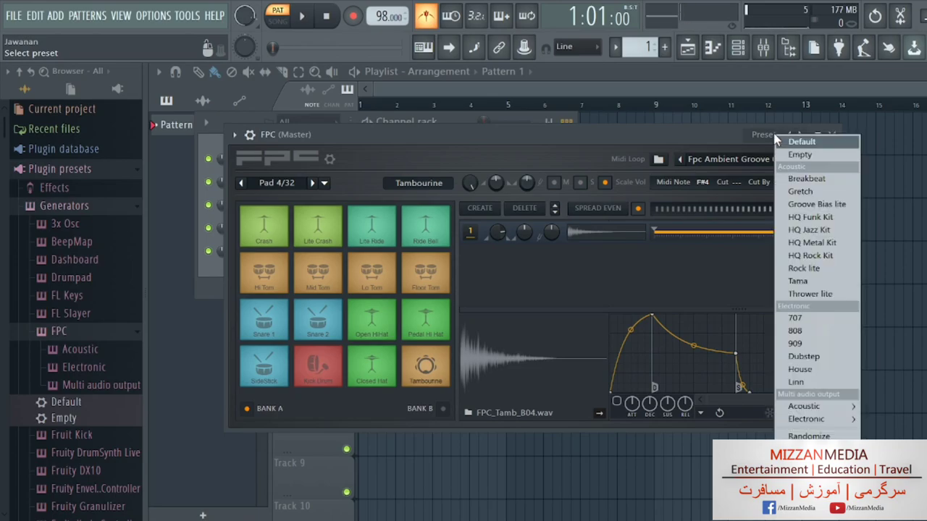
mouse_move(799, 155)
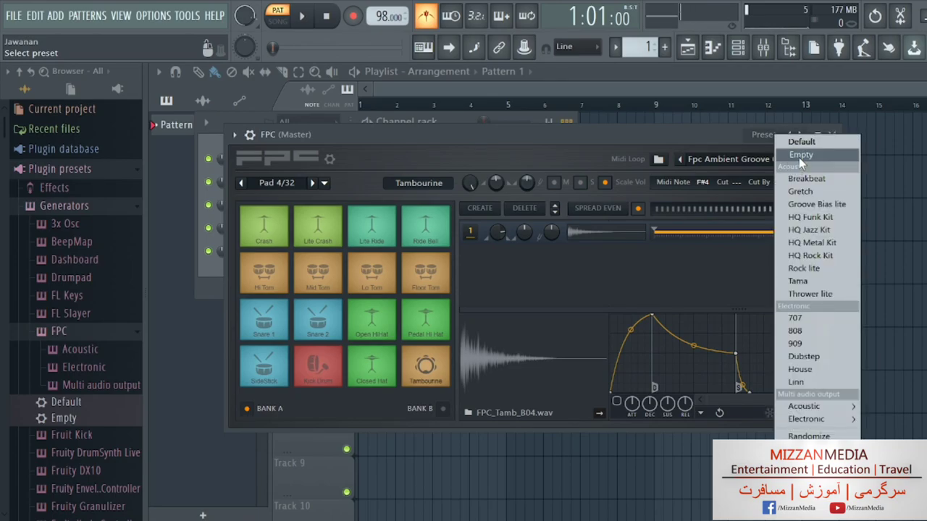
Load the Empty preset, select pad 1, and browse to the Mizzan Studio sample folders
click(800, 154)
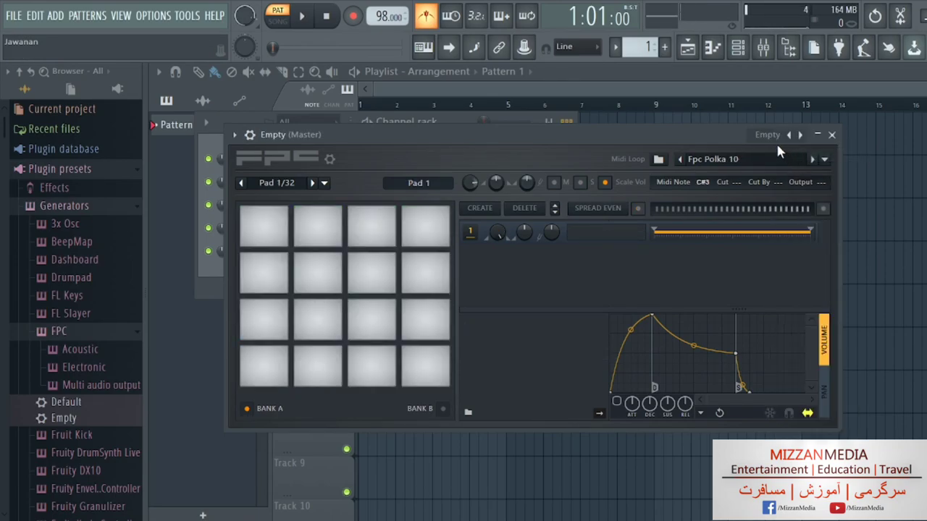
click(264, 226)
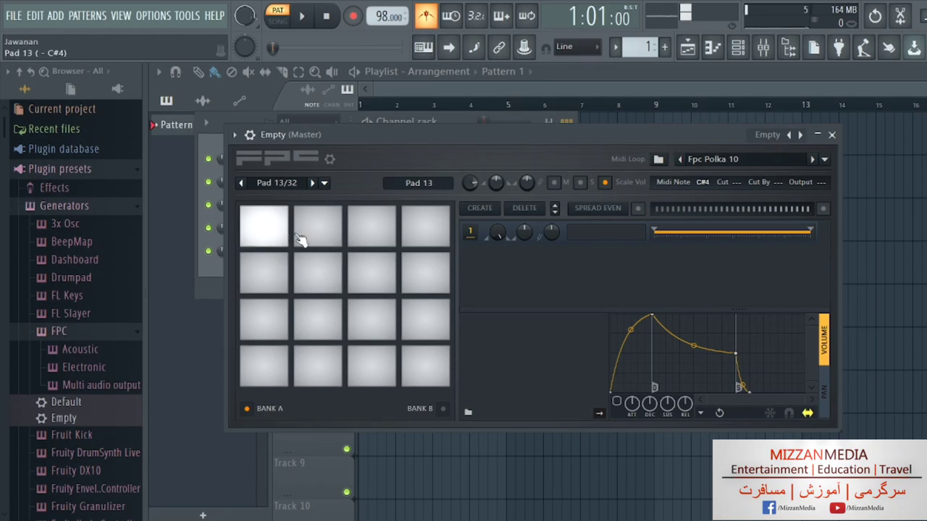
click(317, 321)
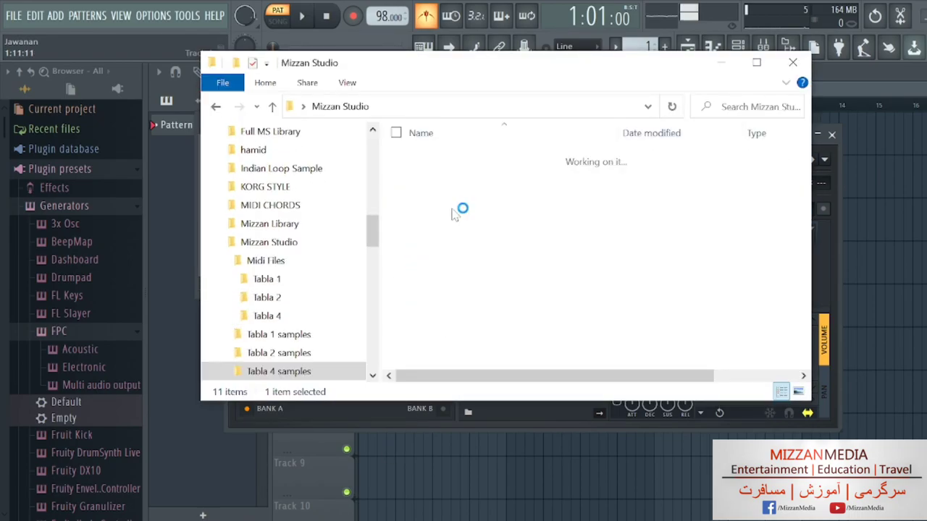
Load the Tabla 4 samples MS C#4 through G4 onto the first eight FPC pads
double_click(278, 371)
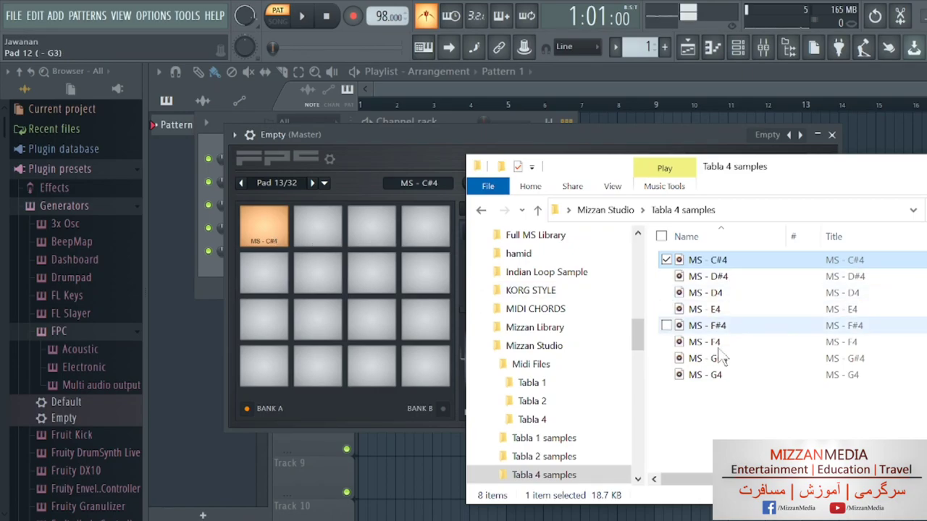
click(707, 275)
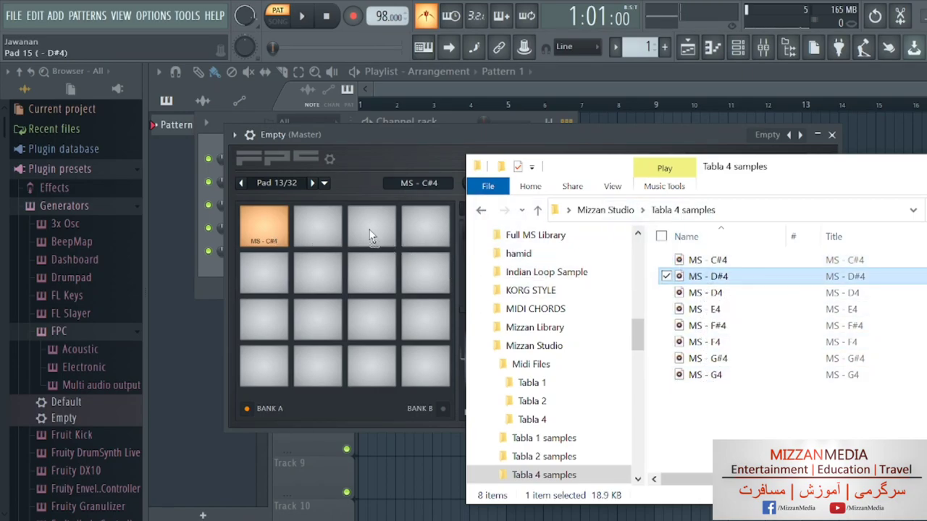
click(317, 226)
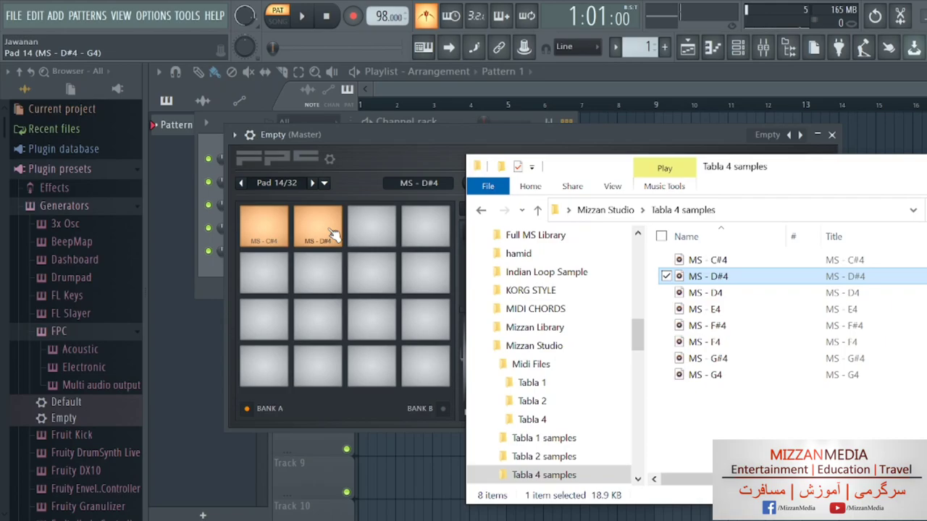
click(724, 292)
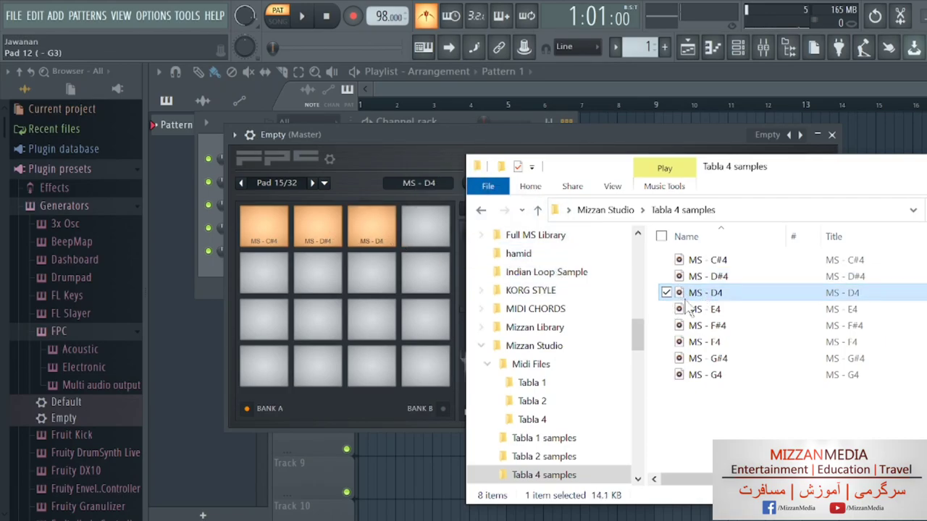
click(703, 309)
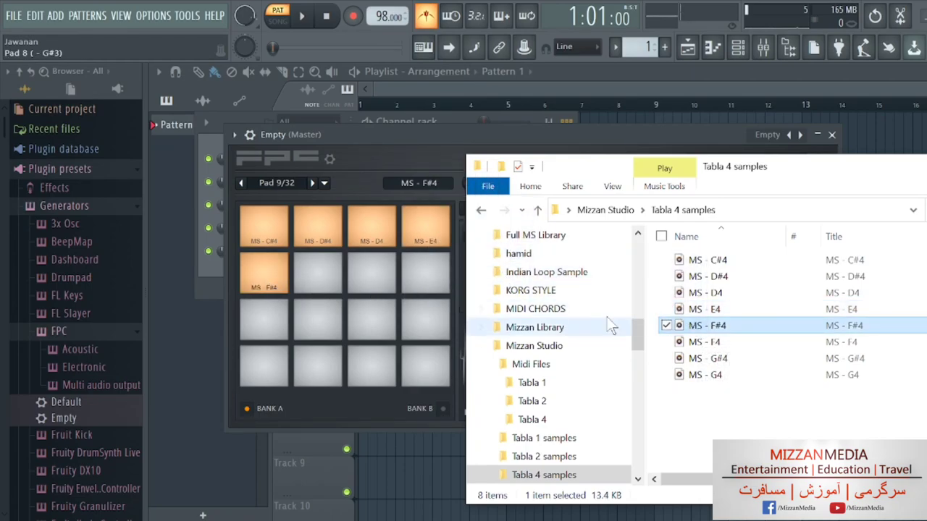
click(707, 342)
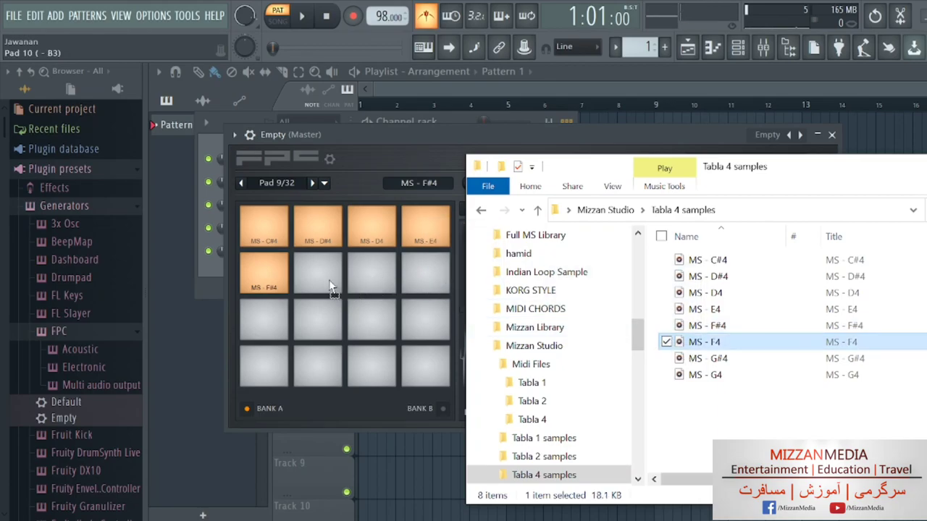
click(317, 274)
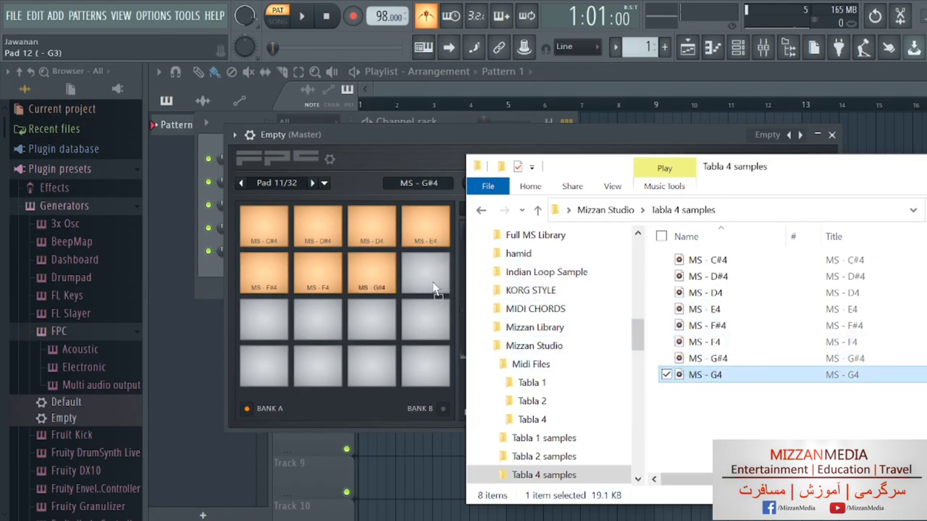
click(425, 274)
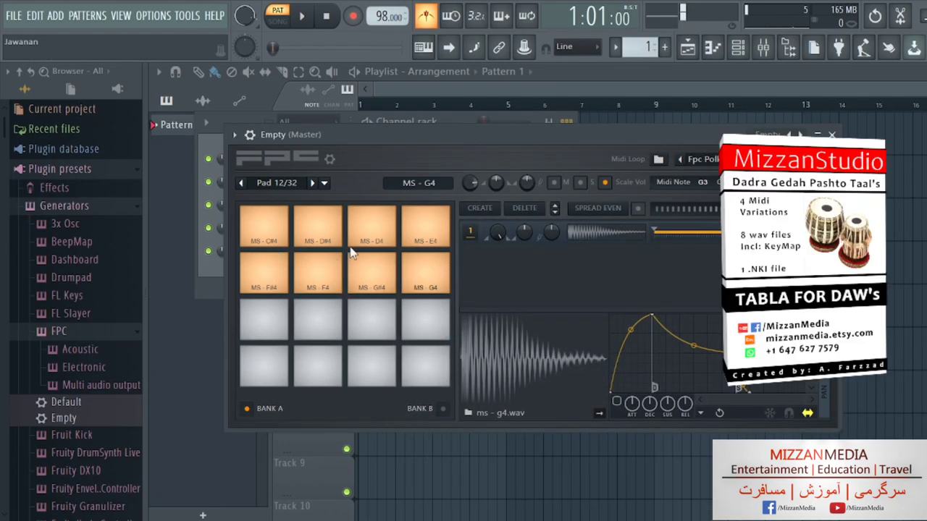
click(263, 228)
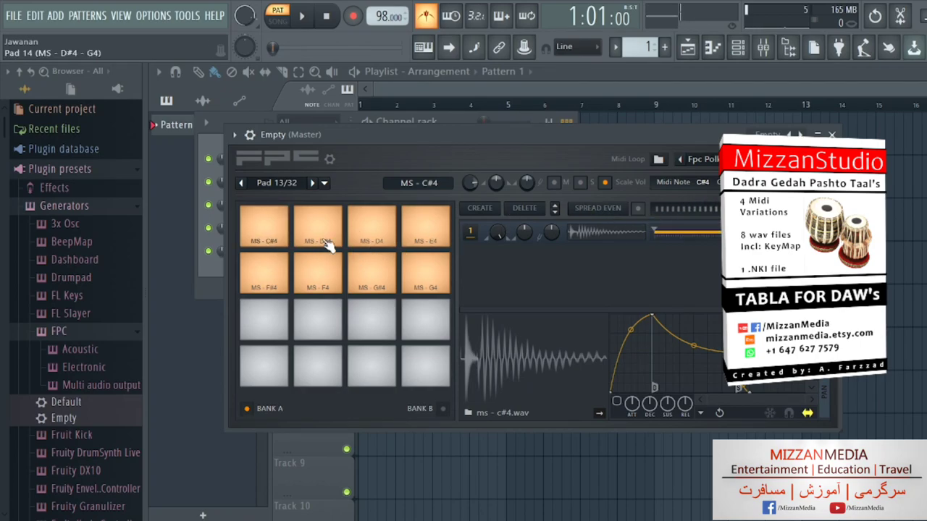
Assign matching MIDI notes to the D#4, E4 and F#4 tabla pads
click(317, 224)
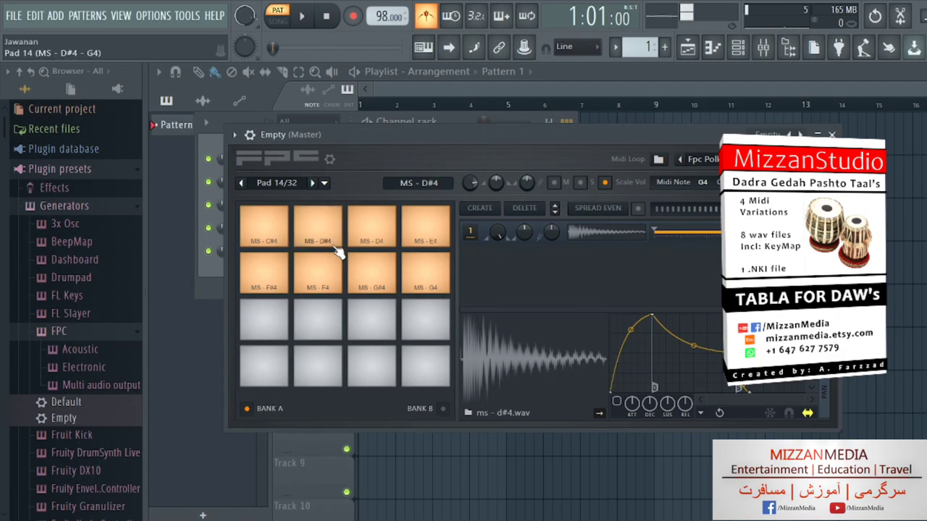
click(701, 182)
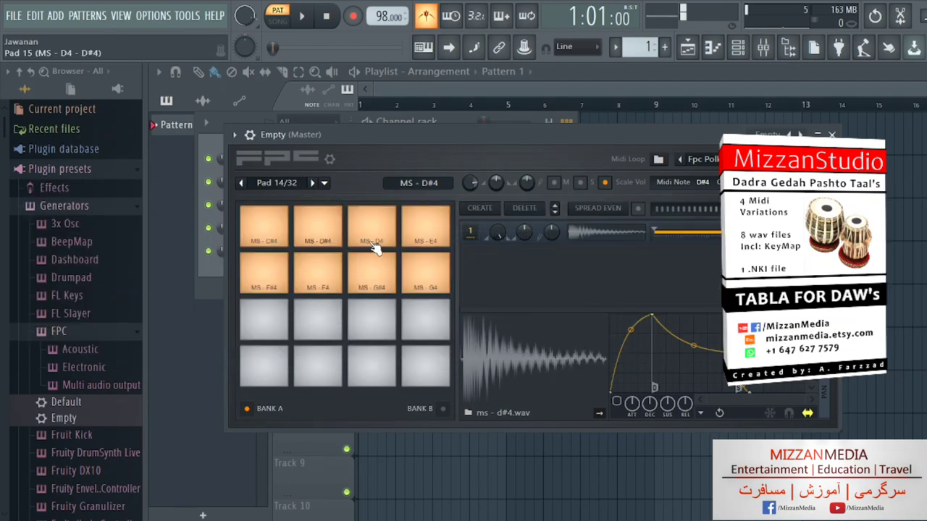
click(701, 182)
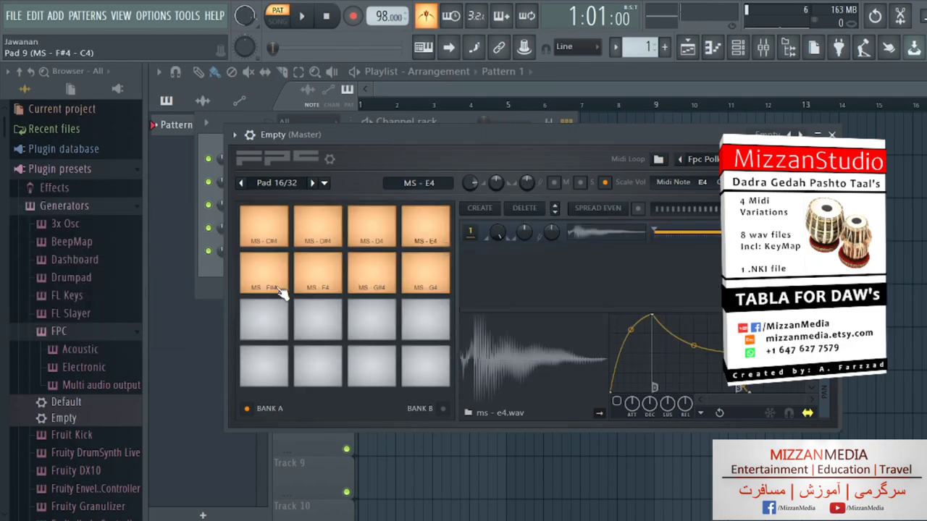
click(264, 274)
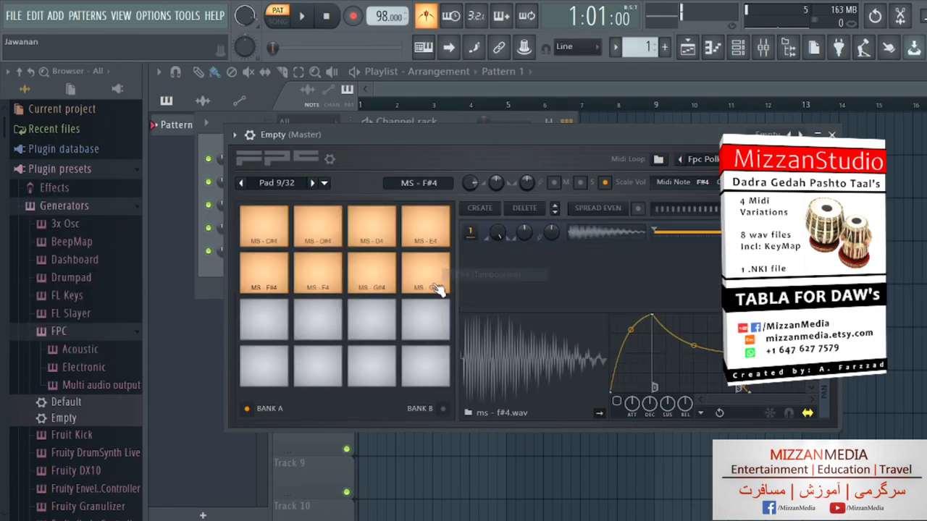
Assign note F4 to the F4 pad and G#4 to the G#4 pad
click(425, 273)
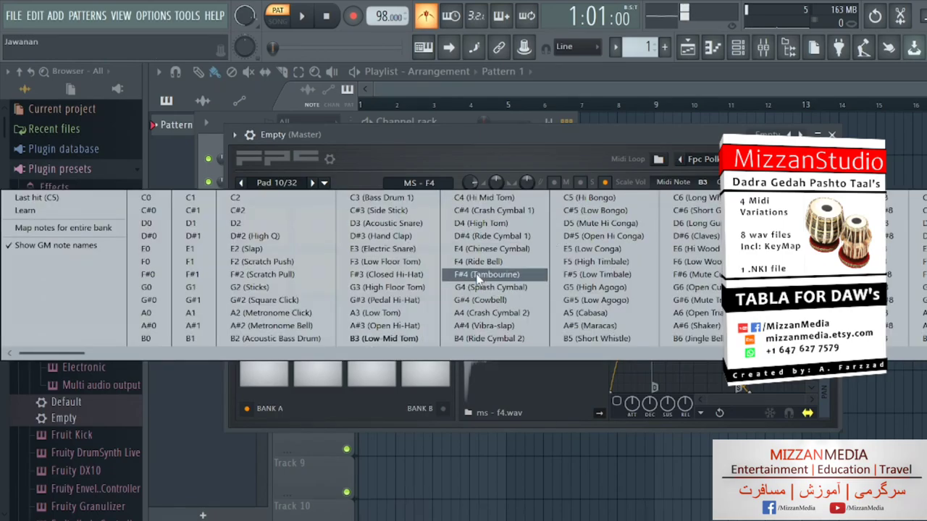
click(425, 287)
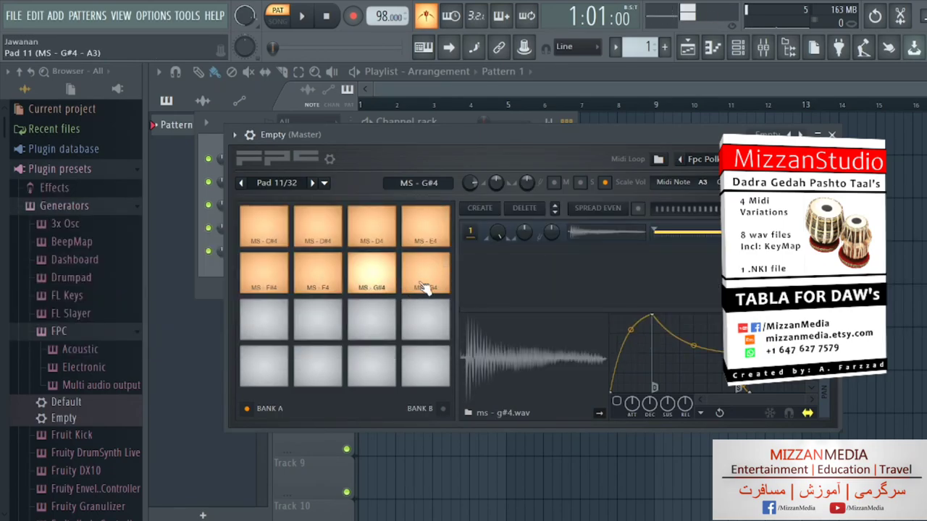
click(701, 183)
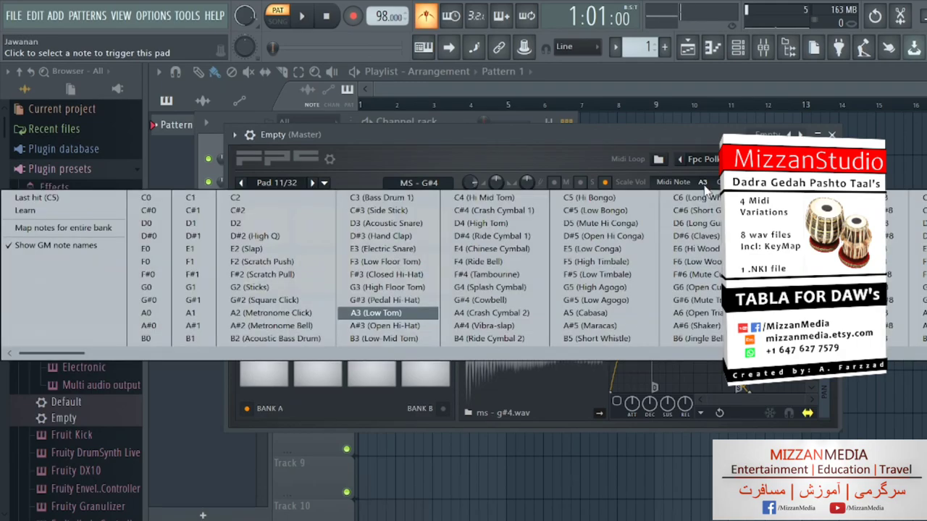
click(481, 300)
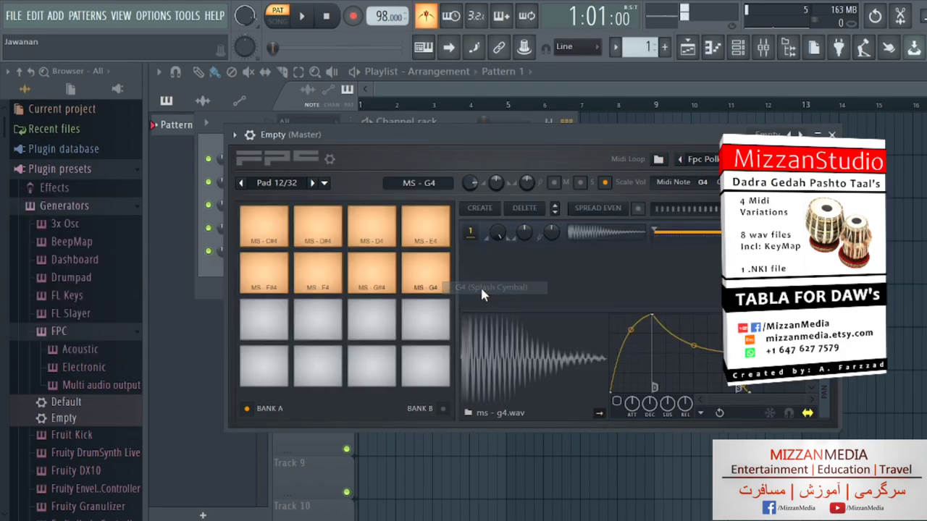
mouse_move(239, 181)
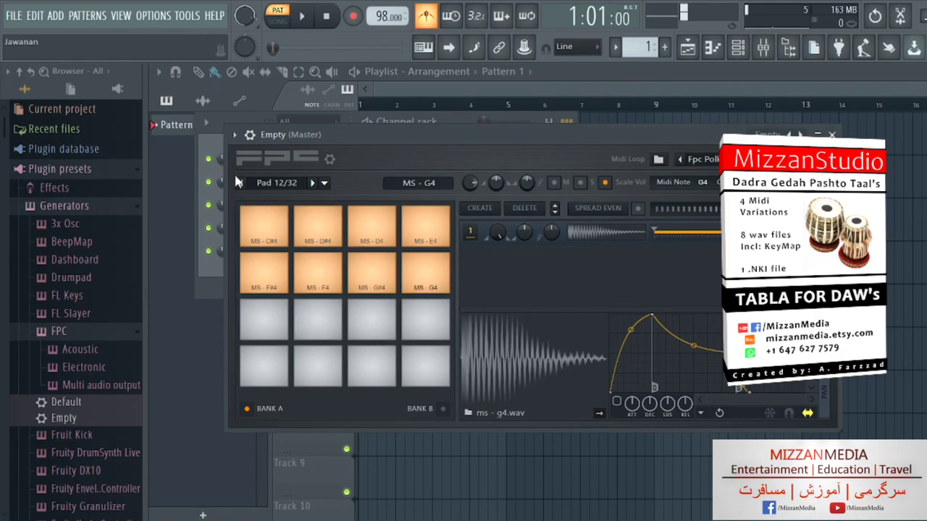
click(235, 135)
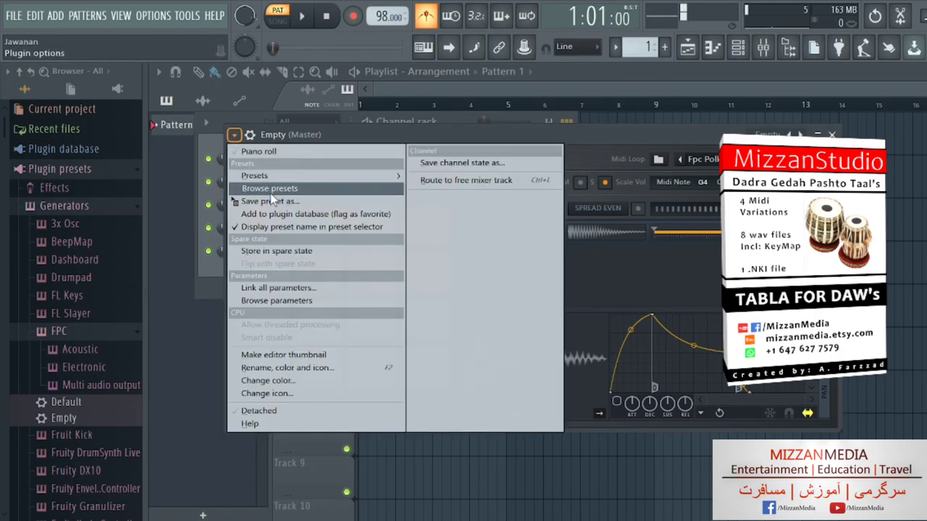
Save the FPC kit as state file 'Dadra - Gidah - Pashto - Tabla 4' in Mizzan Studio
click(269, 202)
text(Dadra - Gedah)
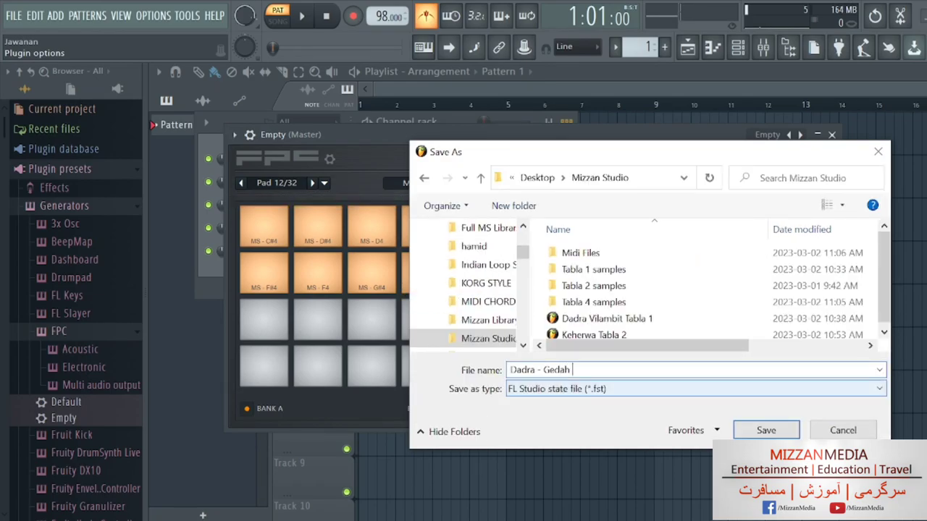
text(- Pashto)
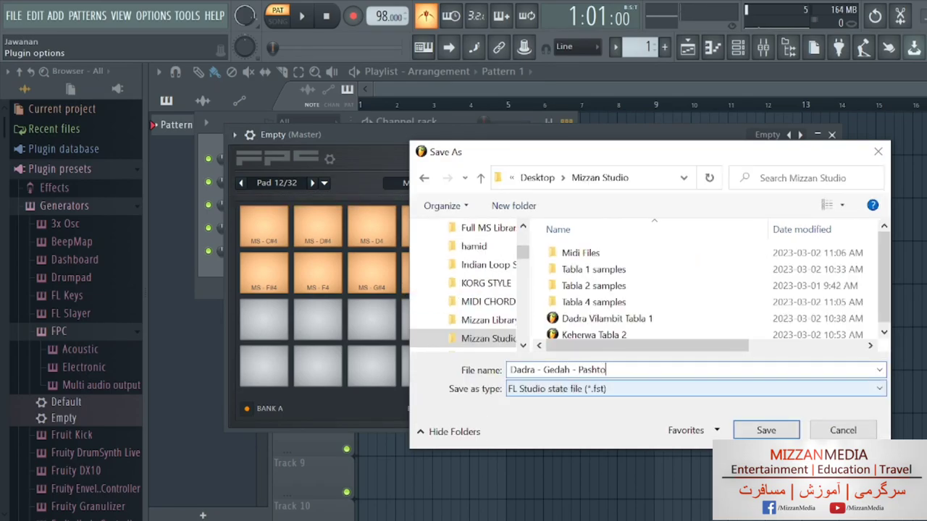
text(- Tabla)
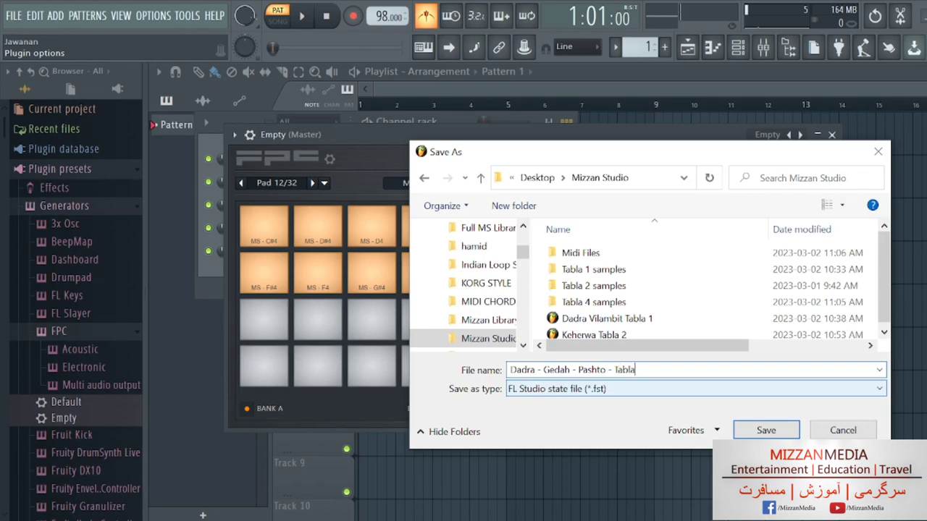
text(4)
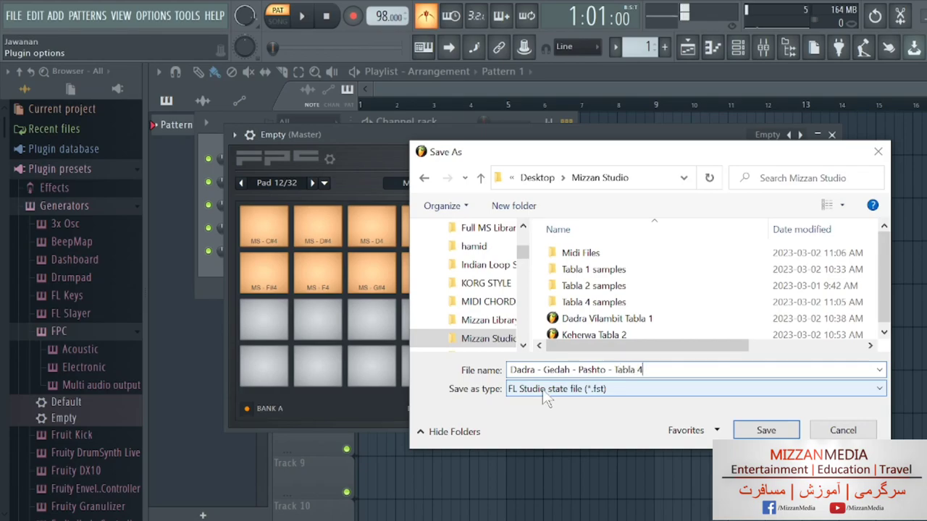
mouse_move(564, 400)
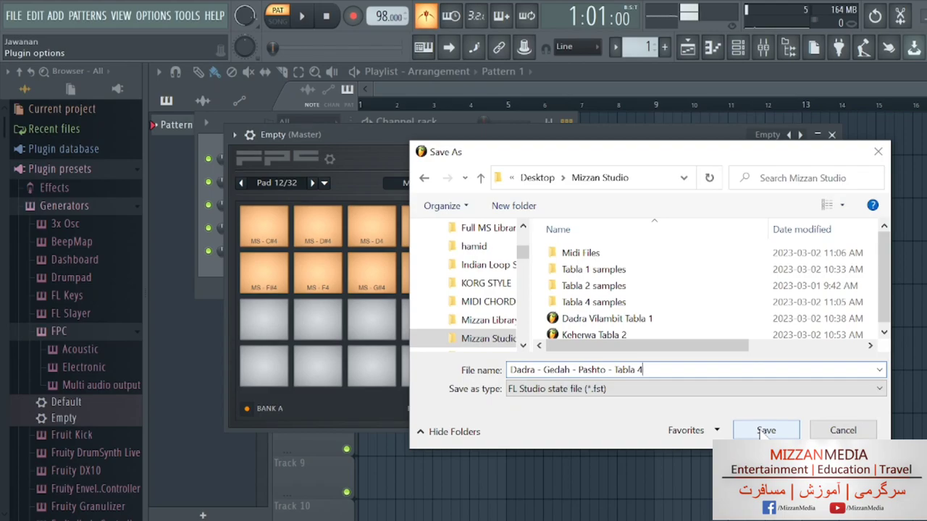
click(764, 430)
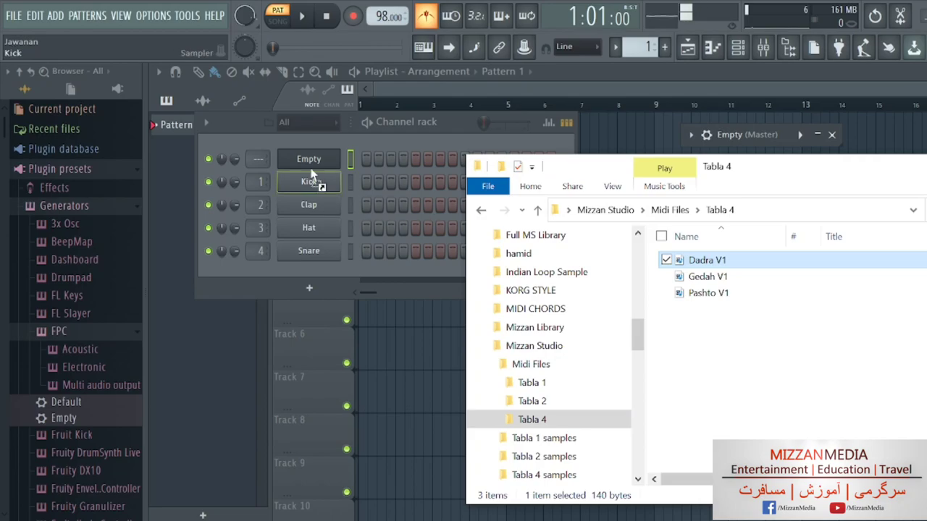
Drop Dadra V1.mid onto the FPC channel, audition it, and view its notes in a maximized piano roll
click(308, 158)
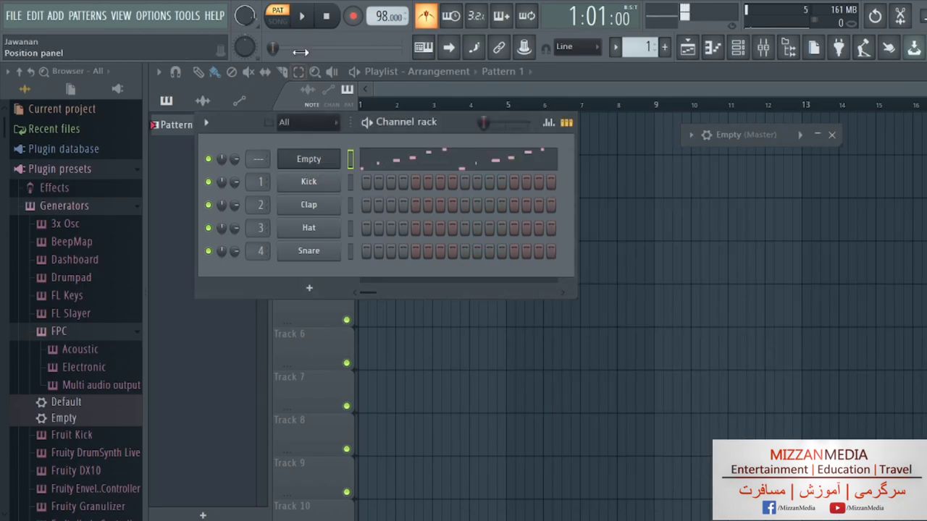
click(302, 16)
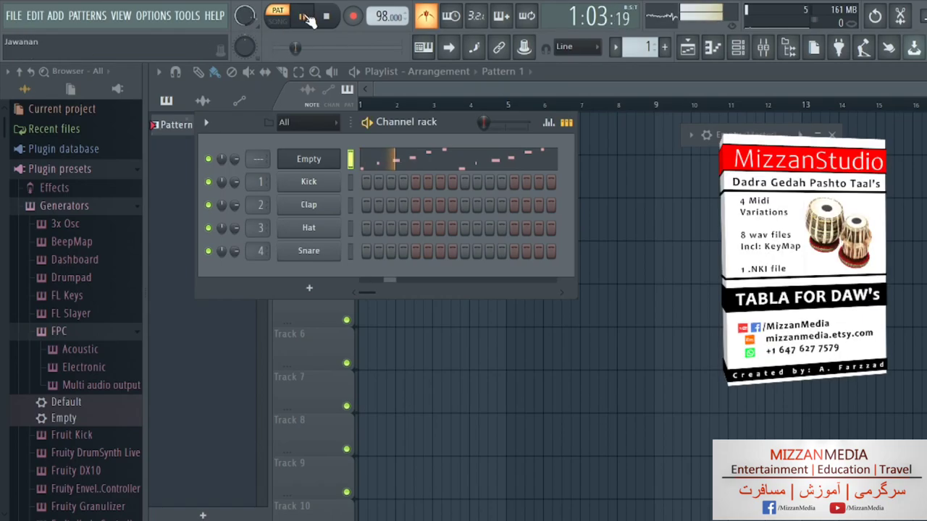
click(301, 16)
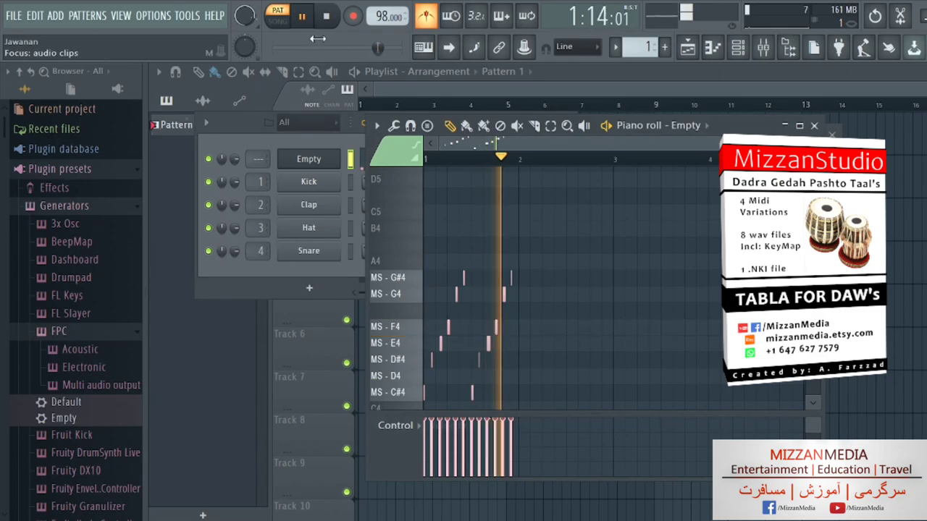
click(301, 16)
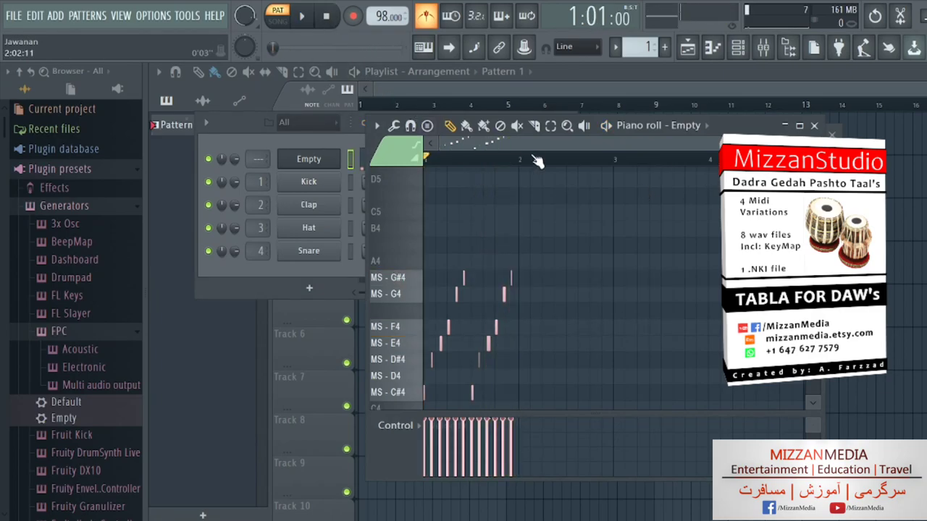
click(799, 125)
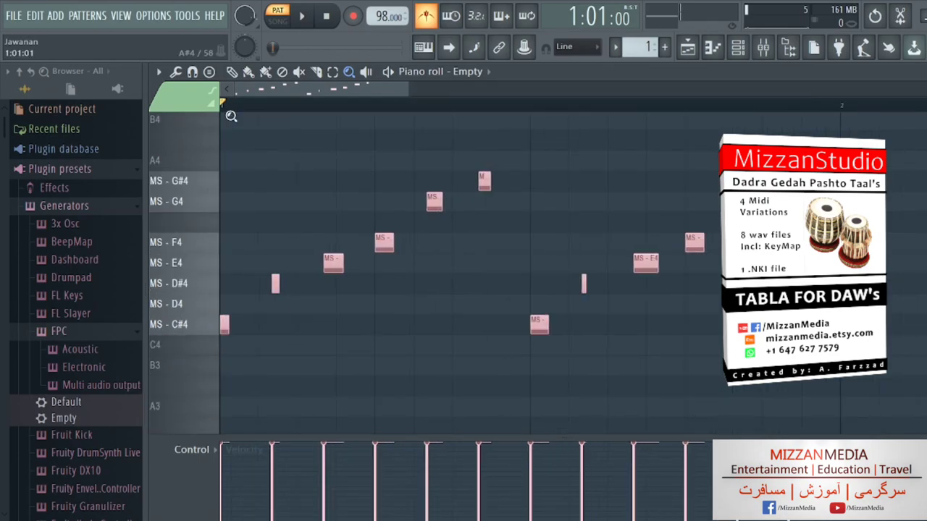
click(231, 72)
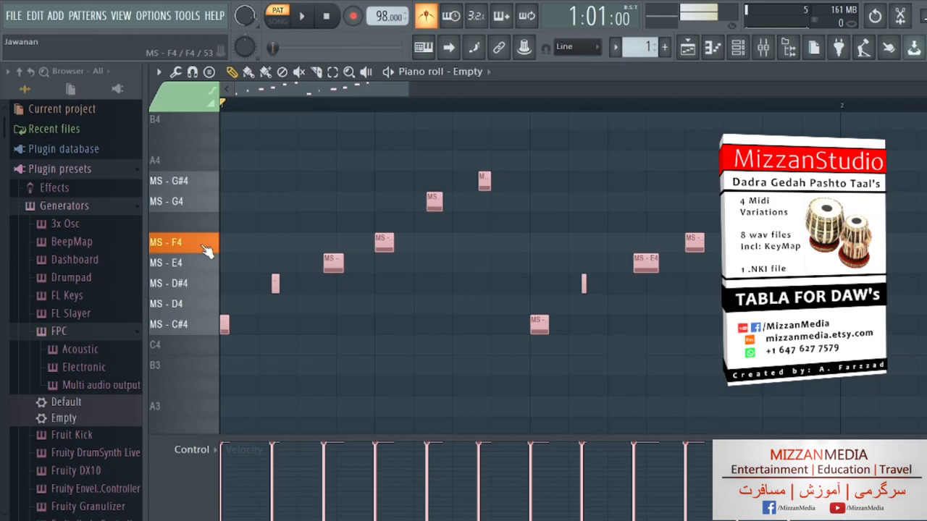
click(278, 242)
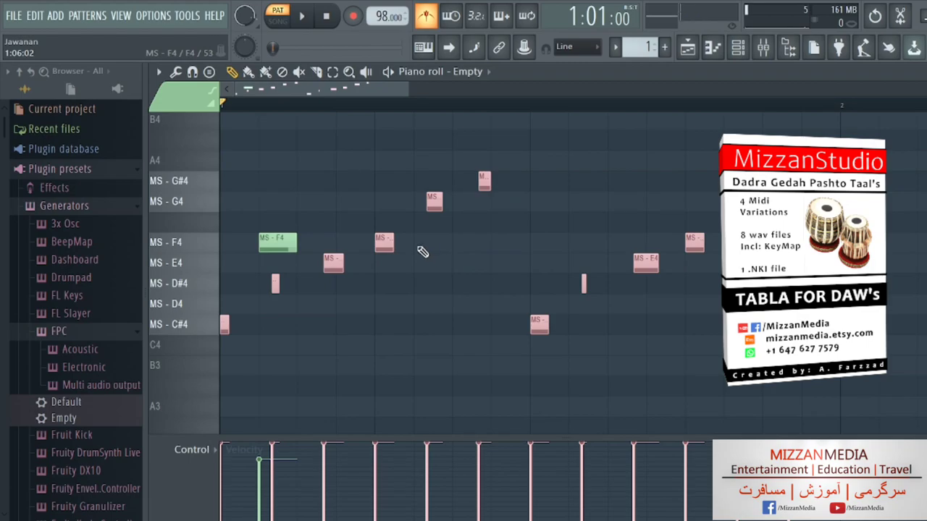
mouse_move(391, 159)
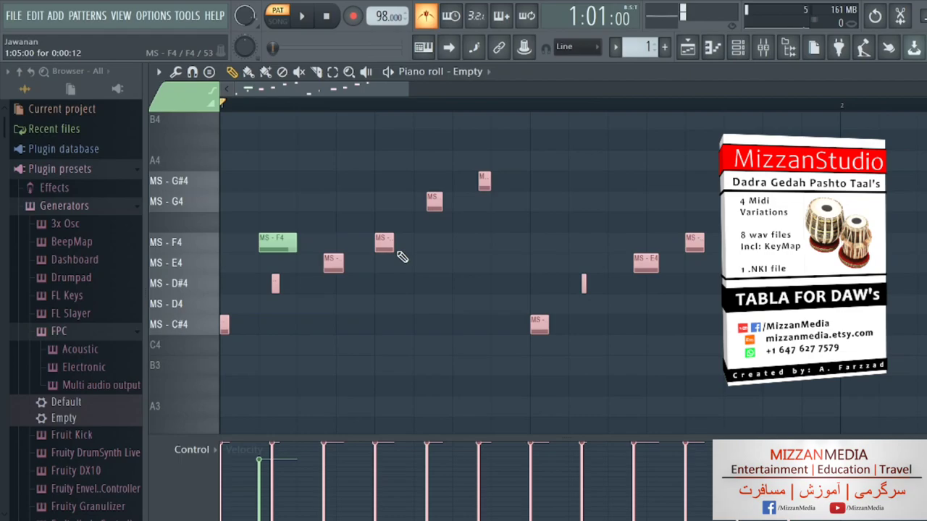
mouse_move(407, 321)
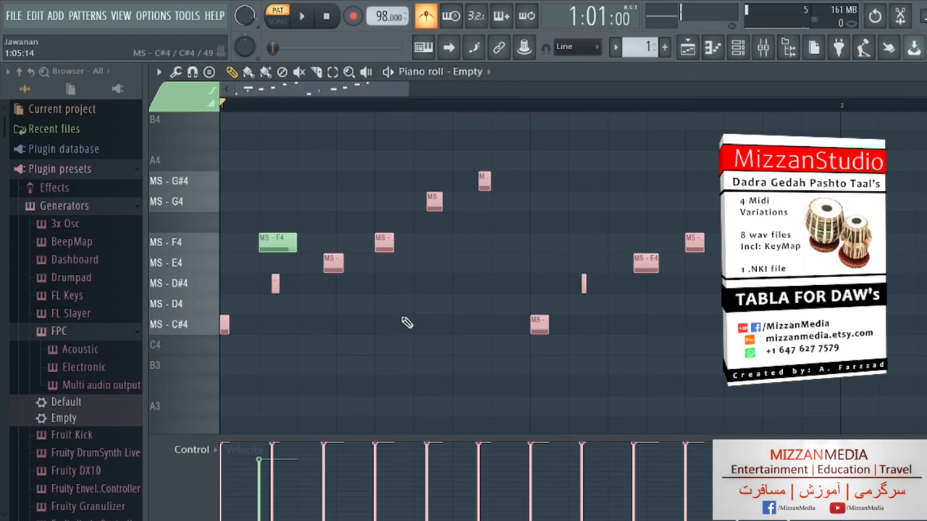
mouse_move(423, 292)
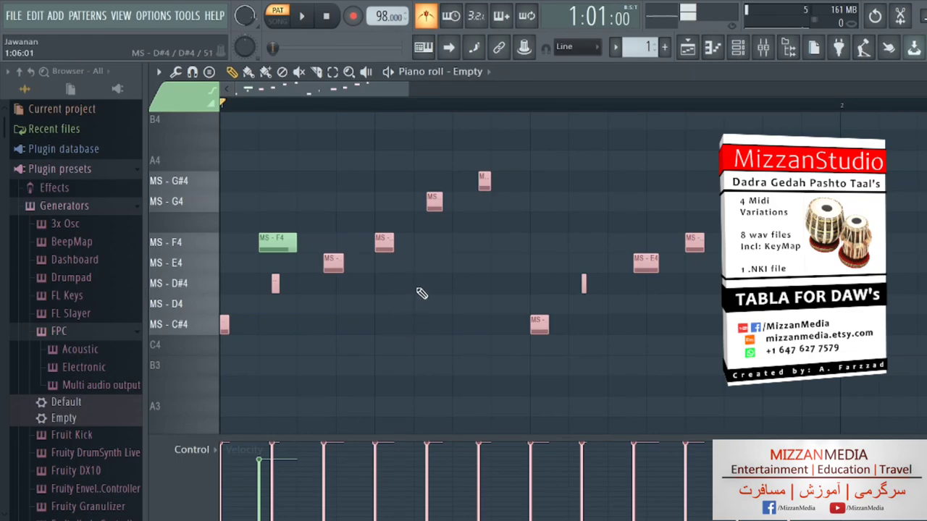
click(432, 282)
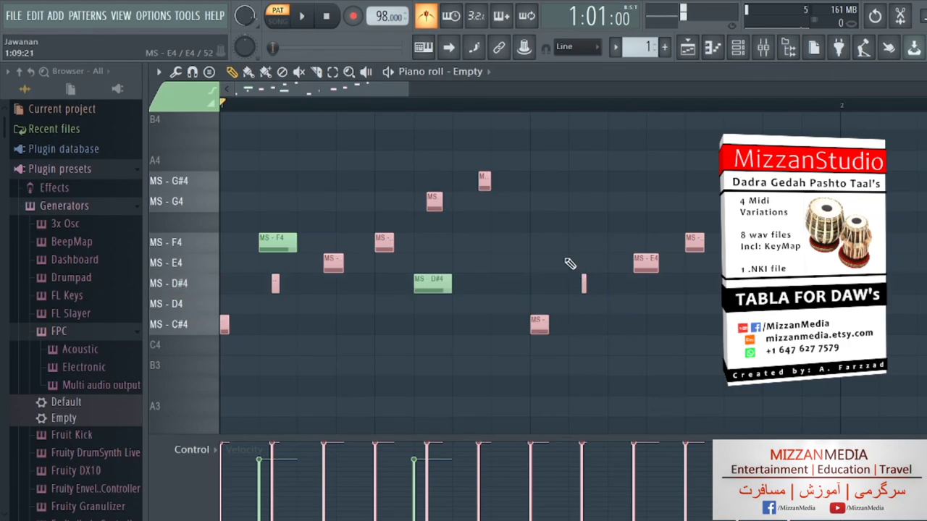
click(587, 243)
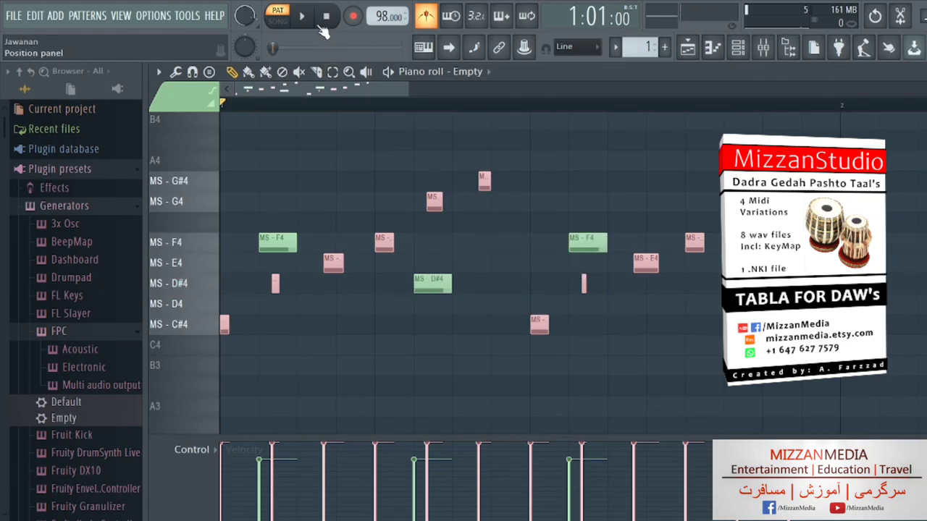
click(302, 16)
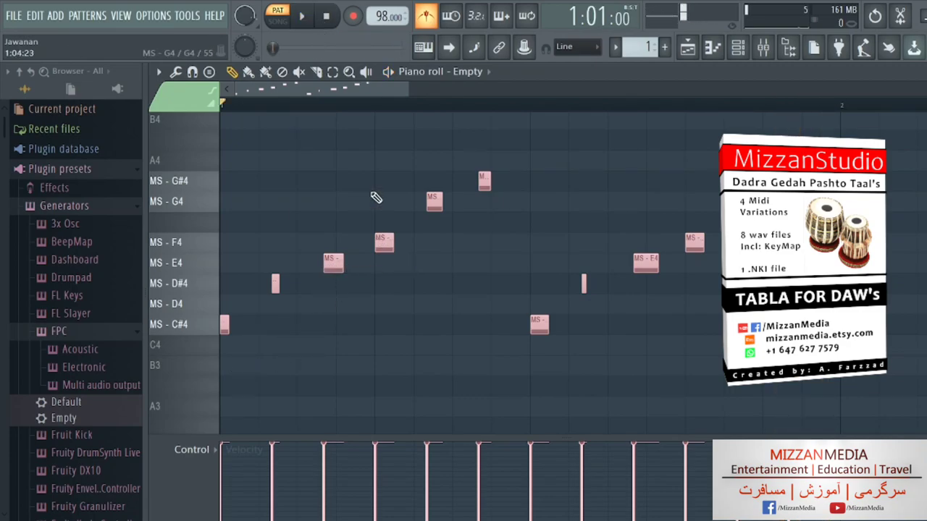
click(301, 16)
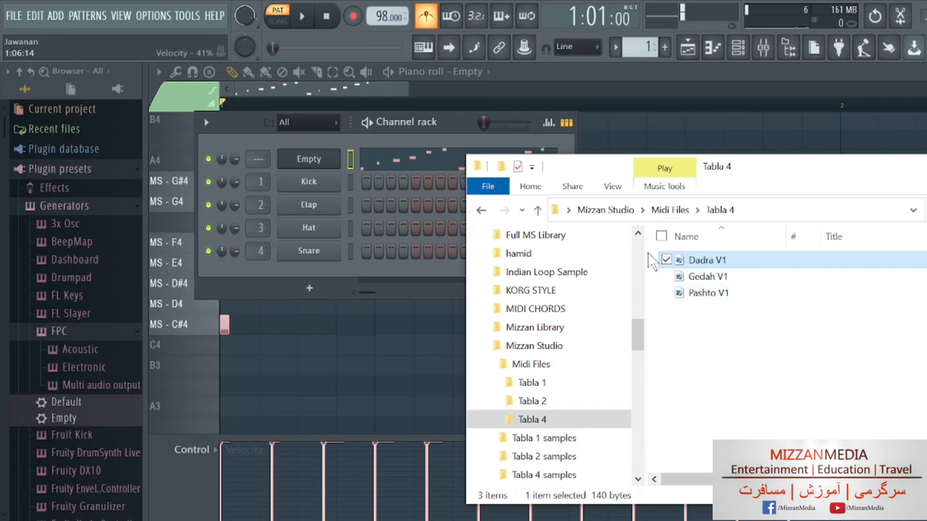
Drop Gedah V1.mid onto the FPC channel and play back its rhythm in the piano roll
click(706, 275)
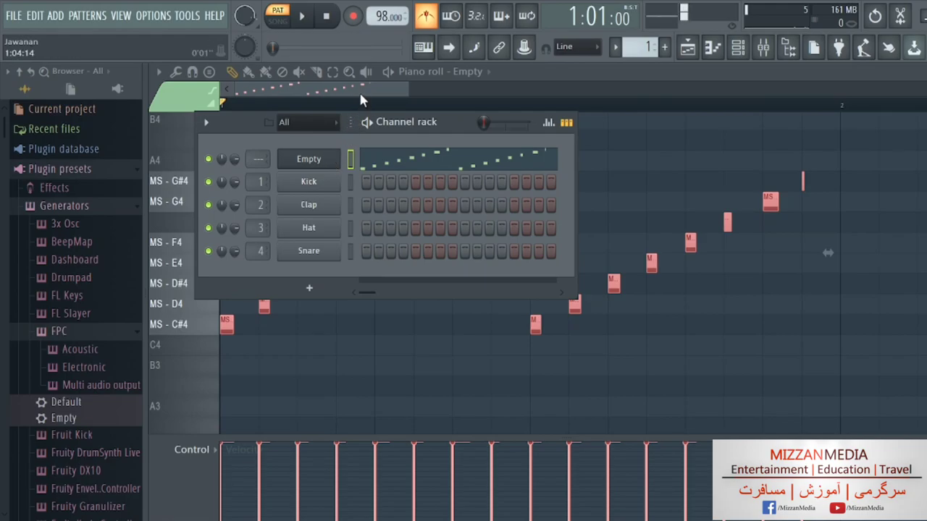
click(301, 16)
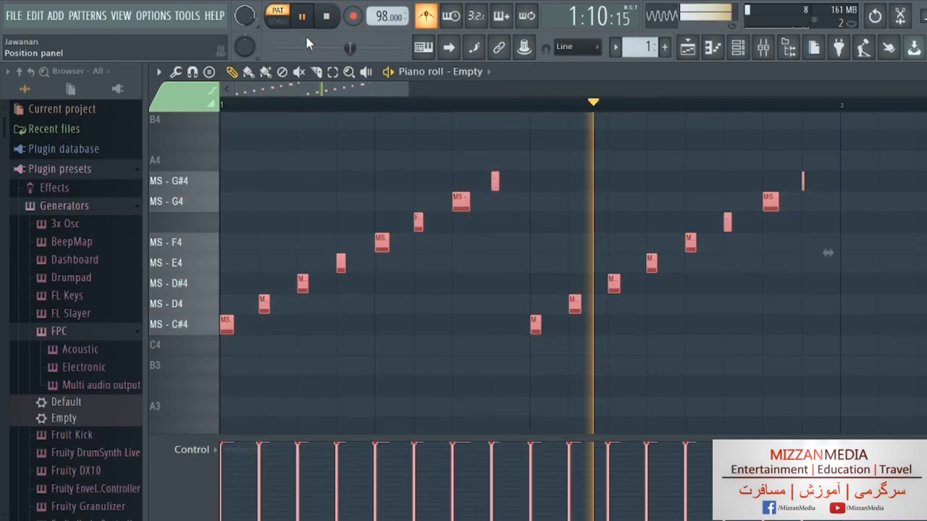
click(327, 16)
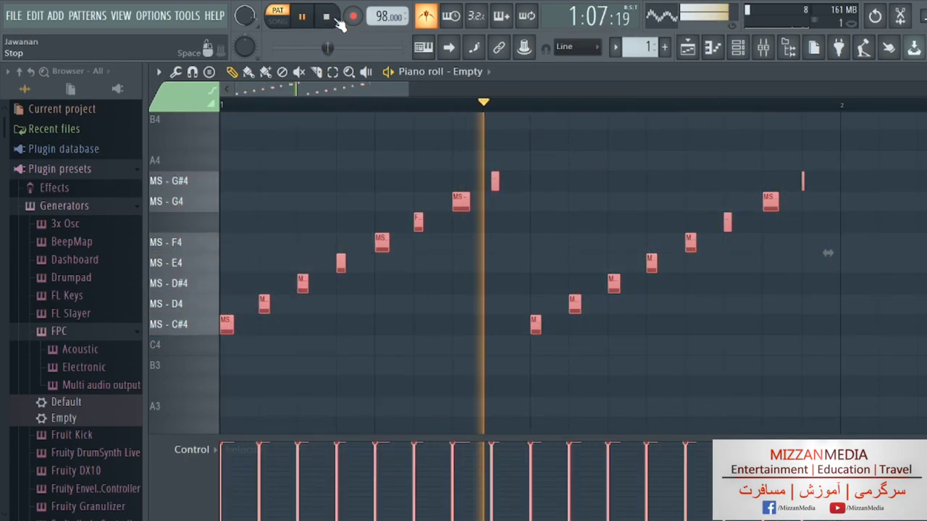
click(301, 16)
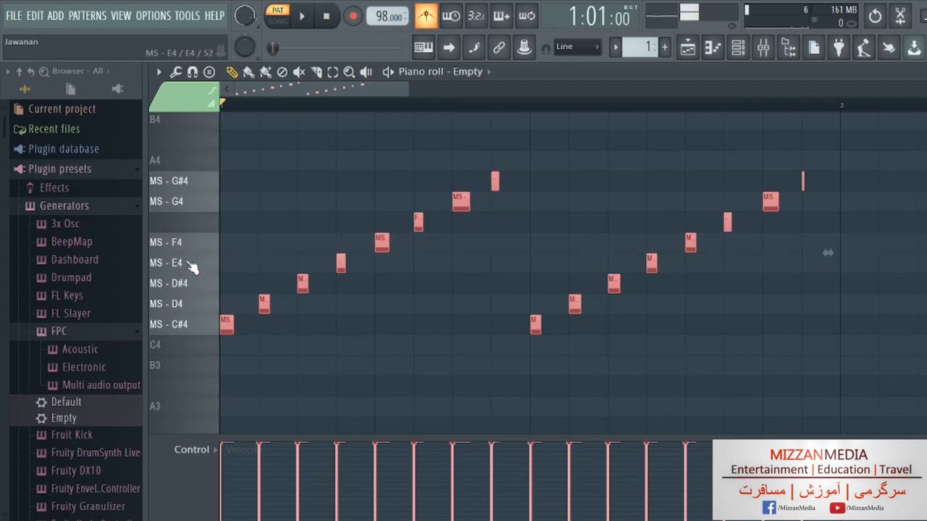
click(181, 242)
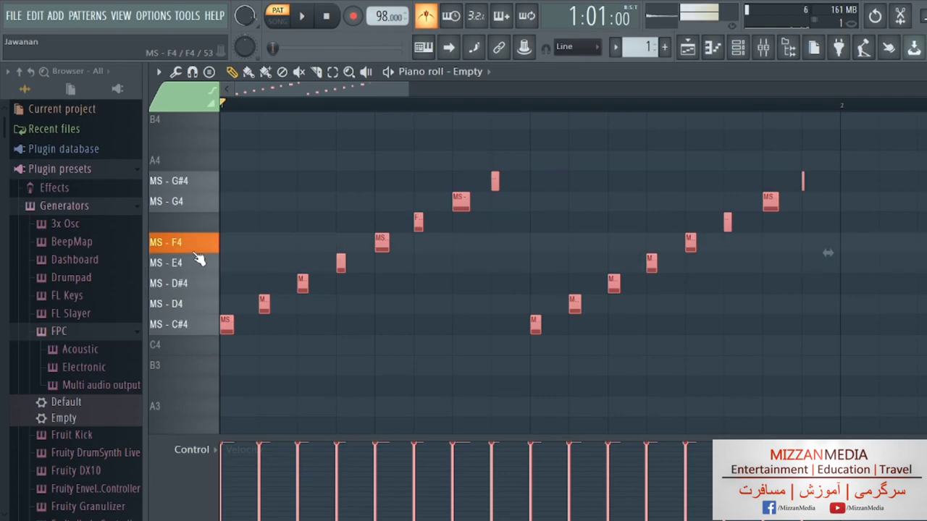
click(577, 46)
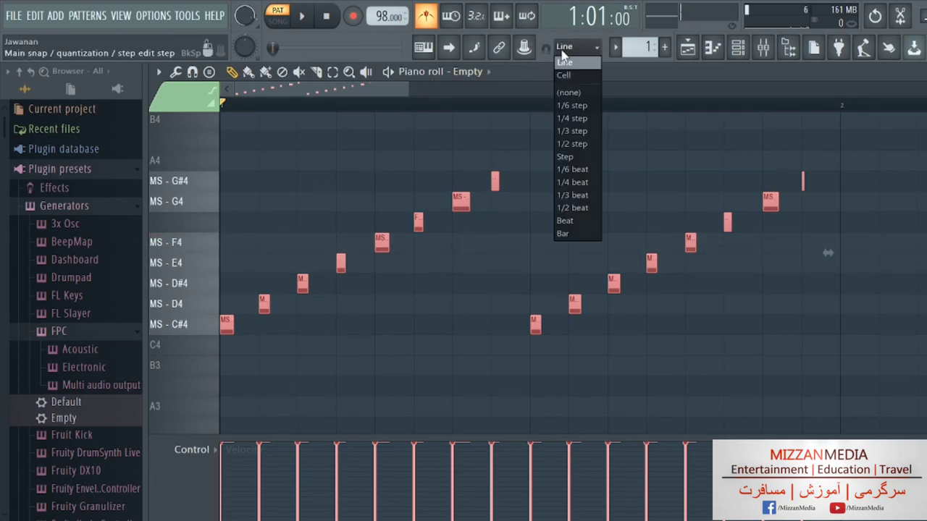
Set snapping to 1/4 step and pencil in short E4 and G4 hits between the Gedah notes
click(570, 118)
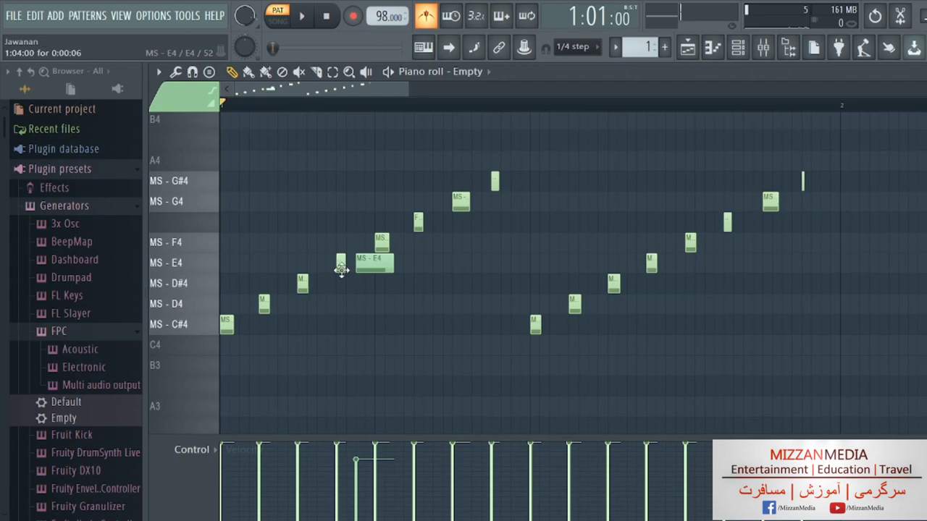
click(373, 262)
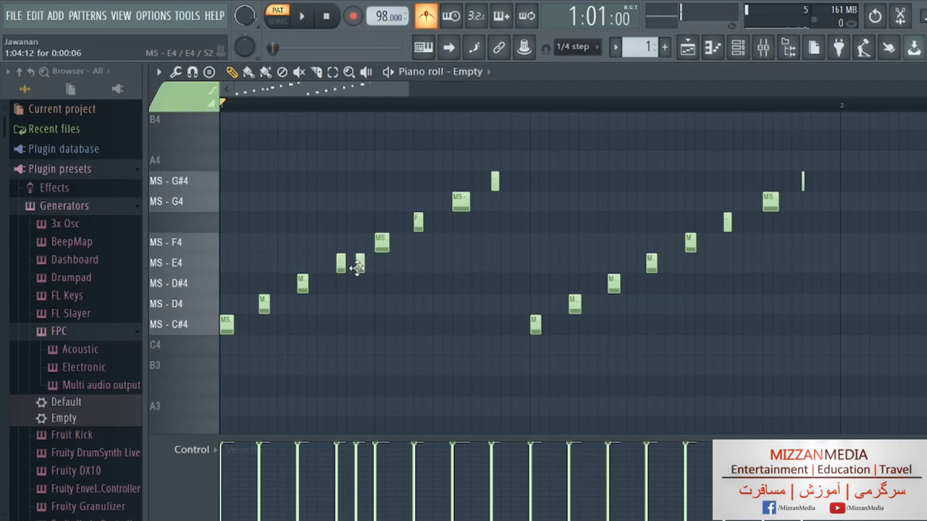
click(438, 220)
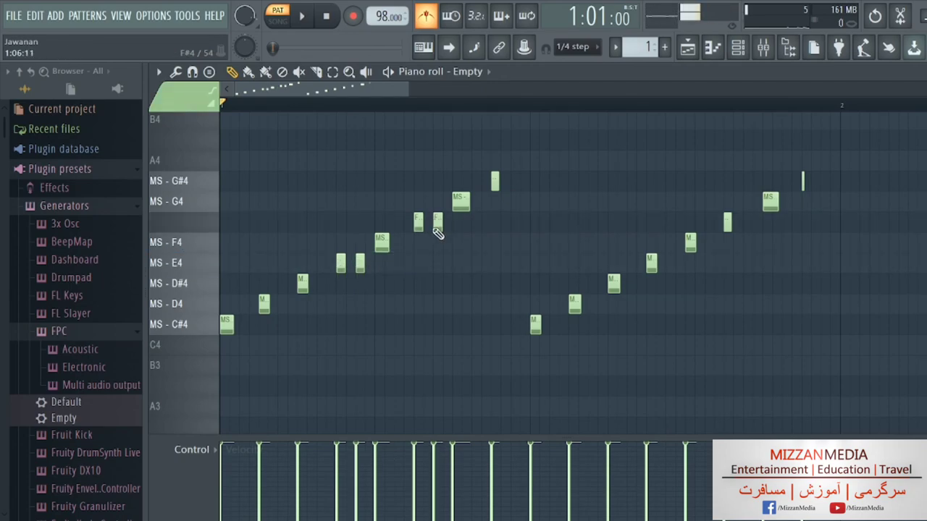
click(301, 16)
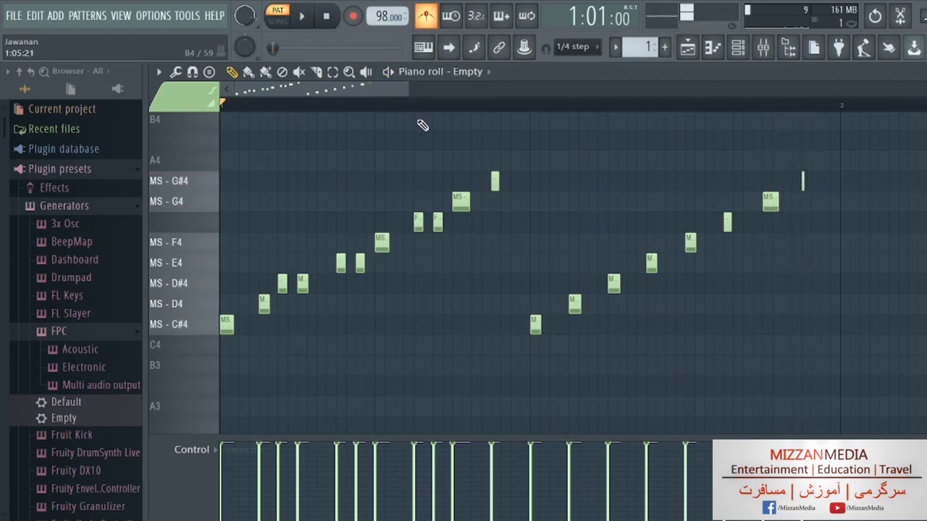
click(737, 46)
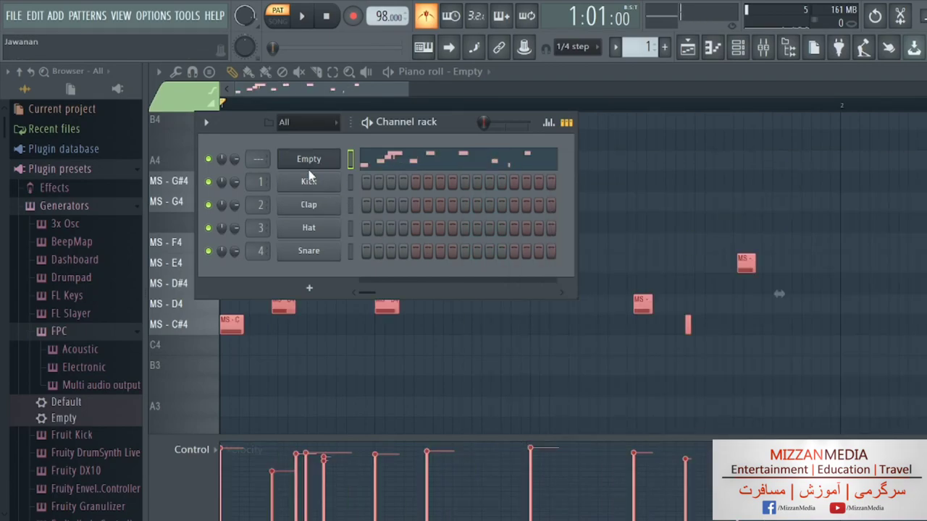
Play the next tabla rhythm at a tempo raised from 98 BPM, then stop
click(301, 16)
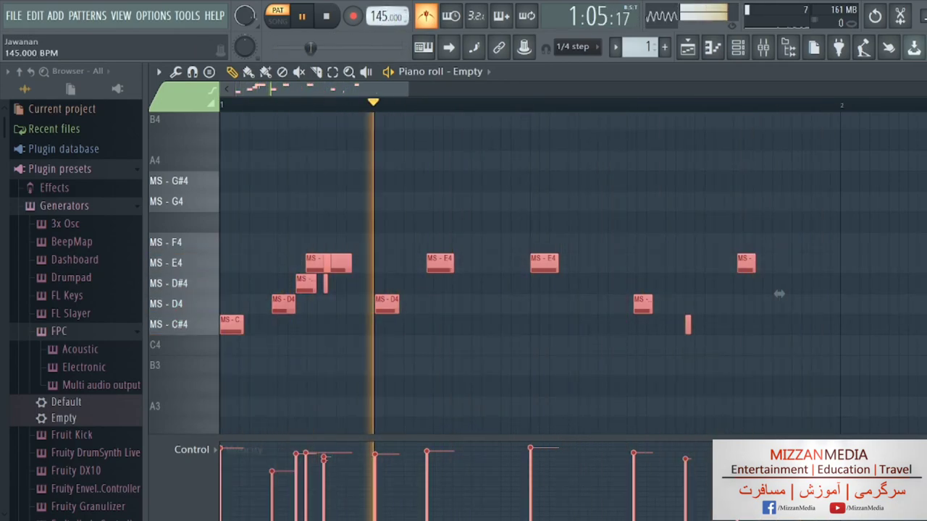
click(301, 16)
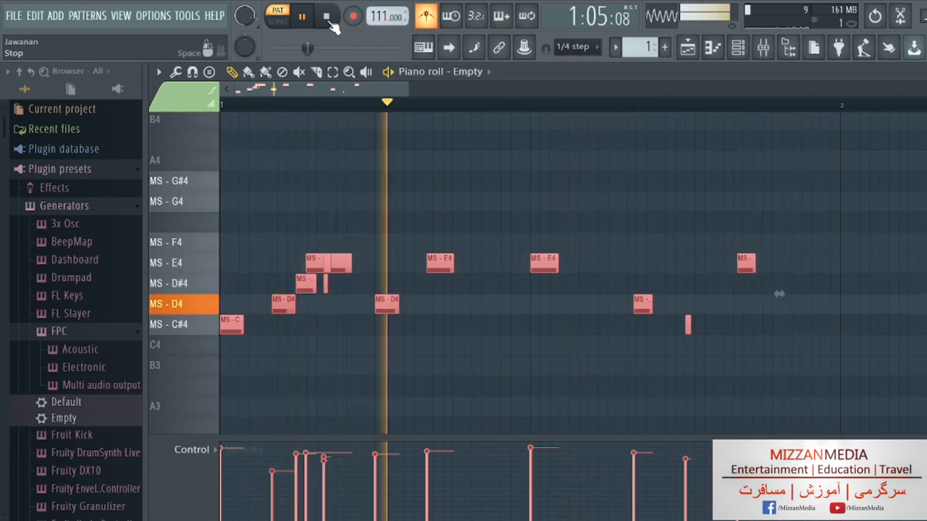